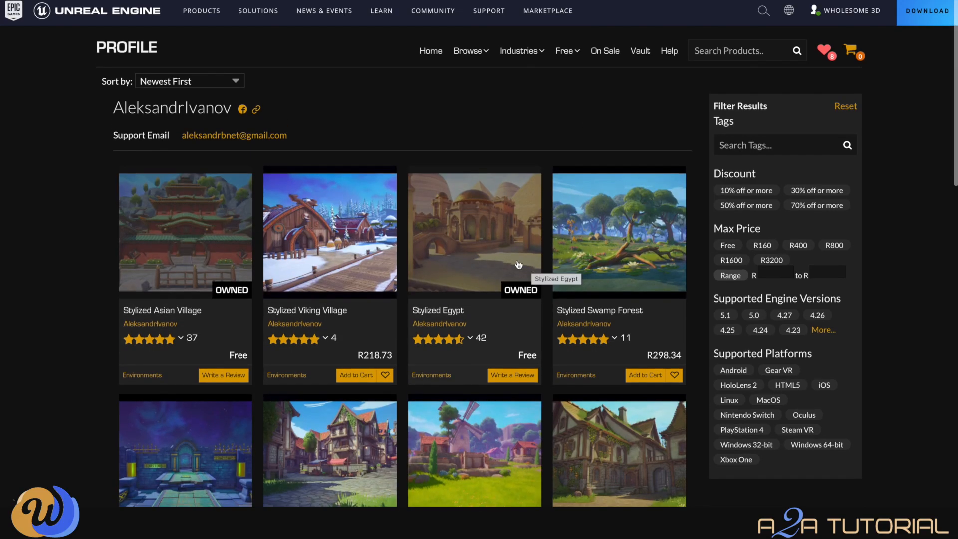
mouse_move(479, 438)
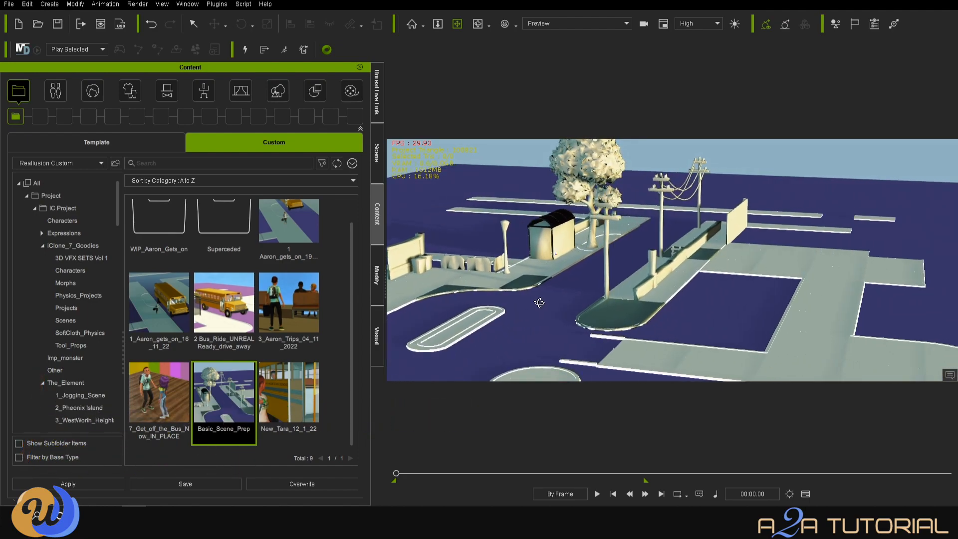
Select the electric columns and cable, transfer them to iClone (Simplified), then send the building walls too
left_click_drag(539, 304, 663, 304)
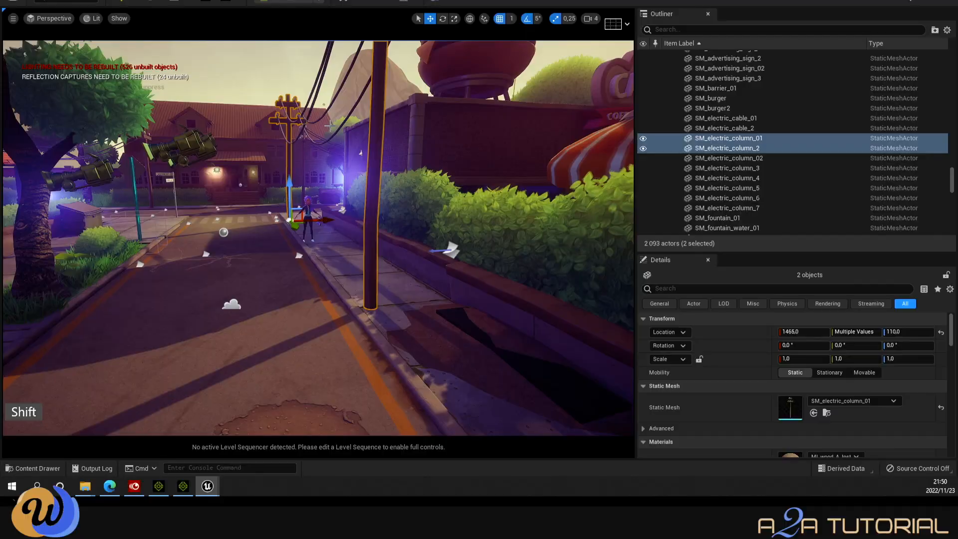
left_click(726, 118)
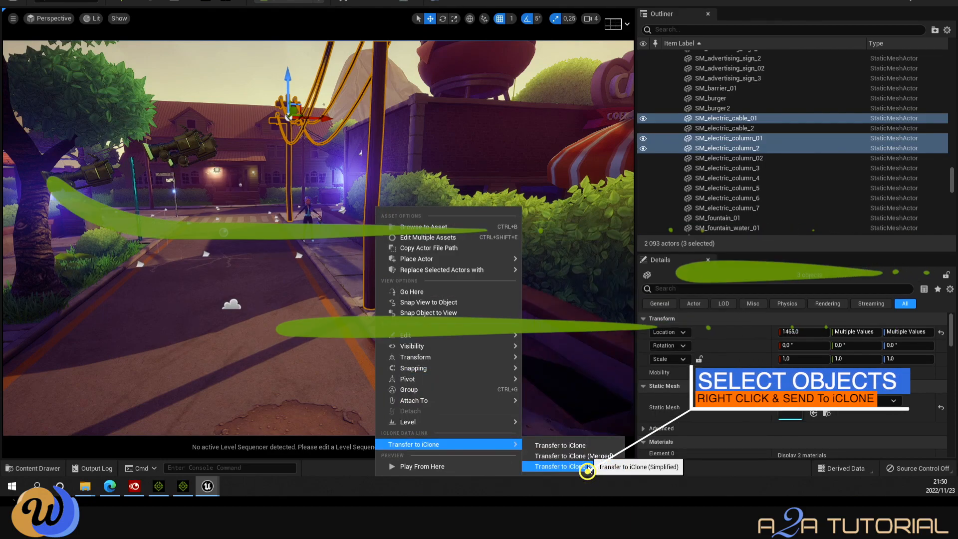
left_click(560, 466)
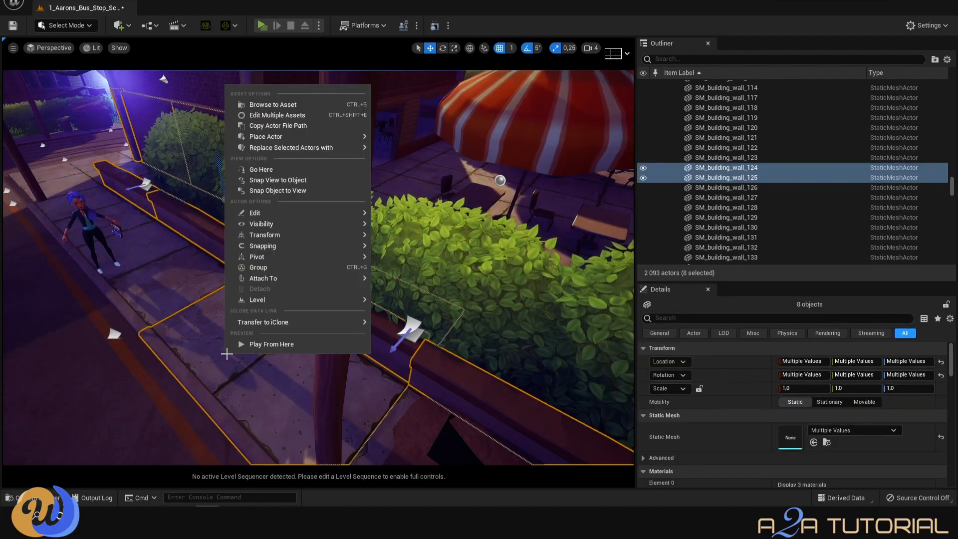
left_click(263, 322)
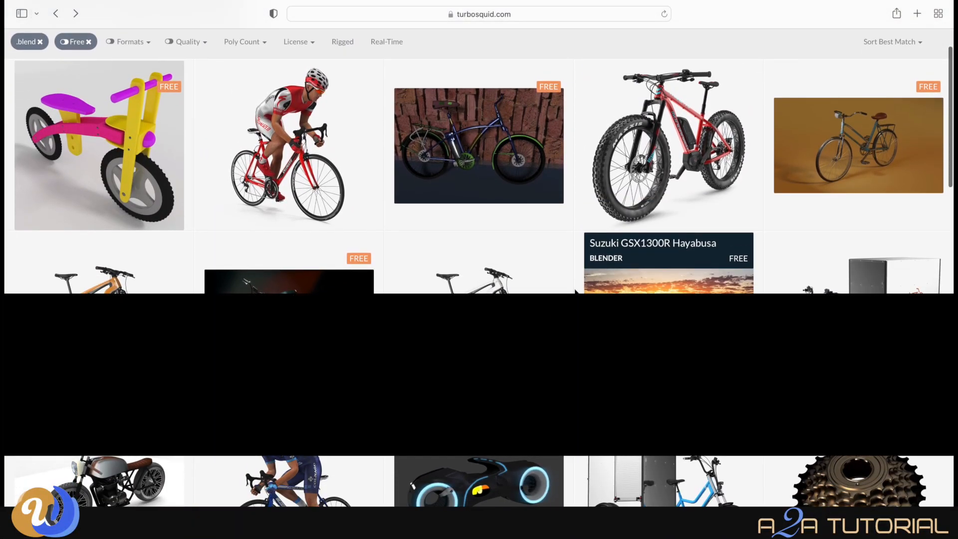
Scroll through TurboSquid's free .blend bicycle search results
scroll("down", 3)
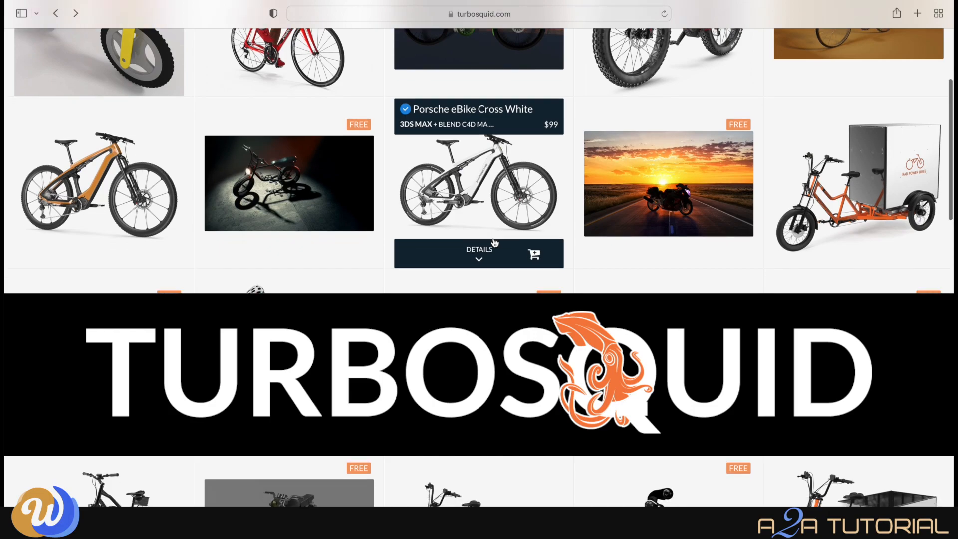
scroll("down", 3)
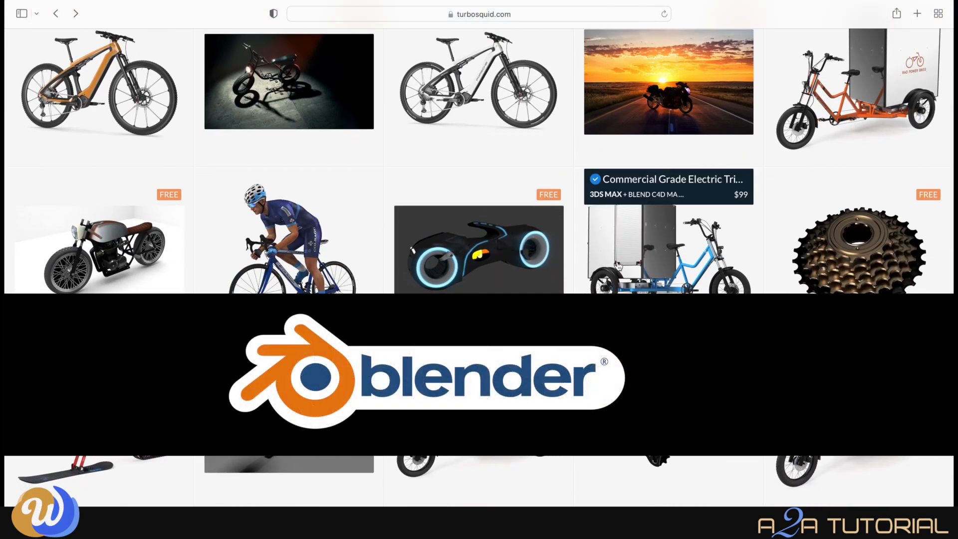
scroll("down", 3)
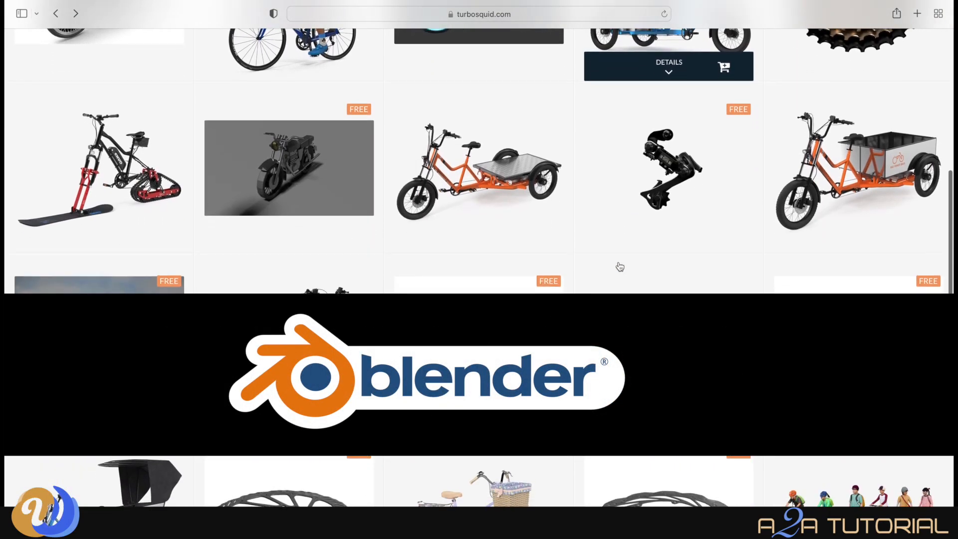
scroll("down", 3)
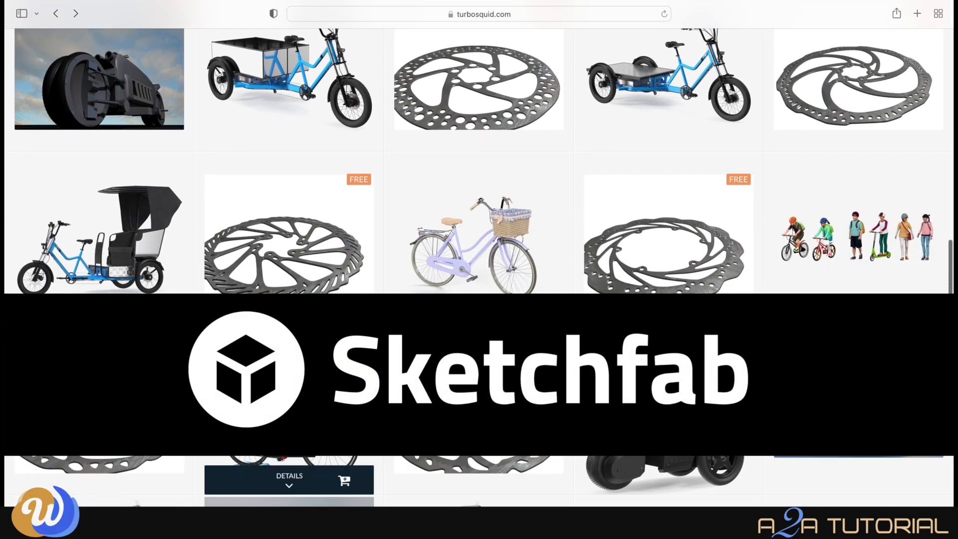
scroll("down", 3)
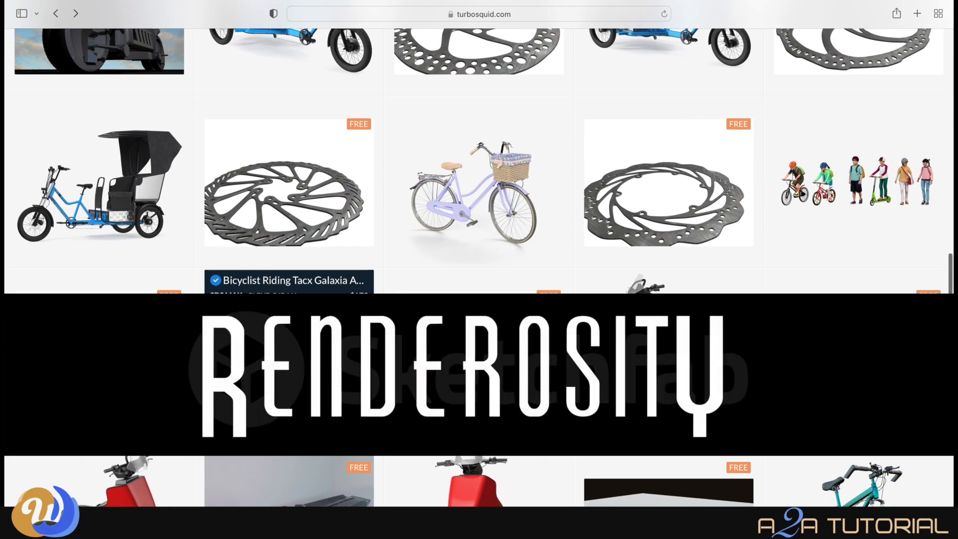
scroll("up", 3)
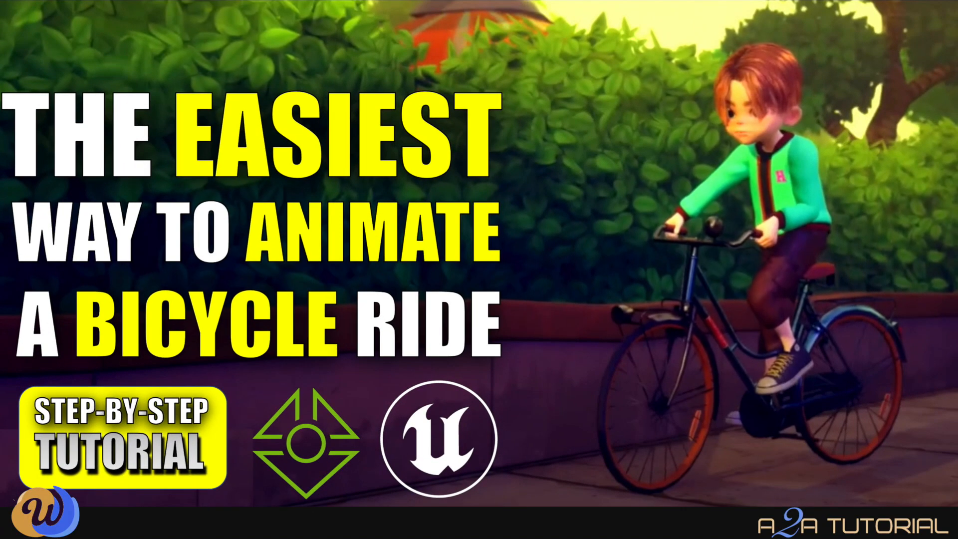
Search iClone's content library for 'bicycle'
type("bicycle")
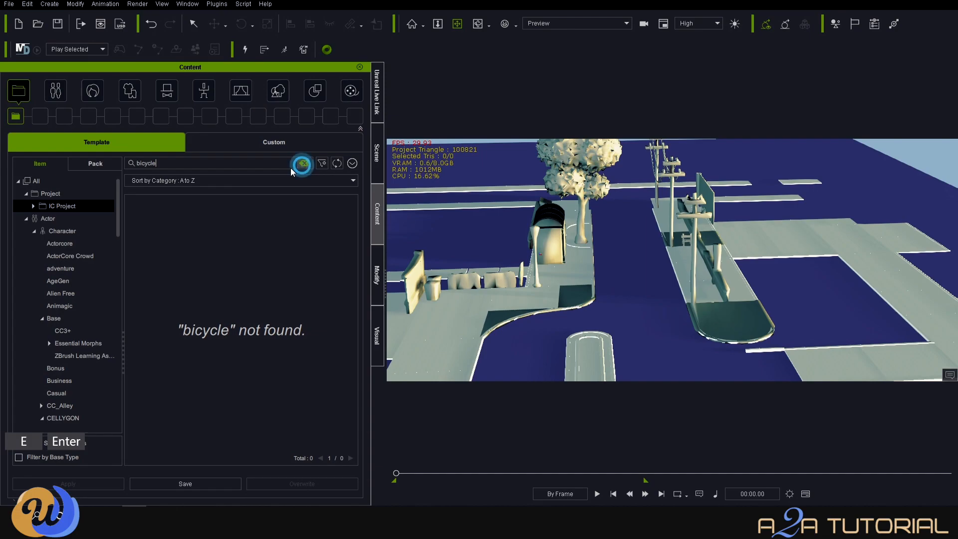
left_click(302, 163)
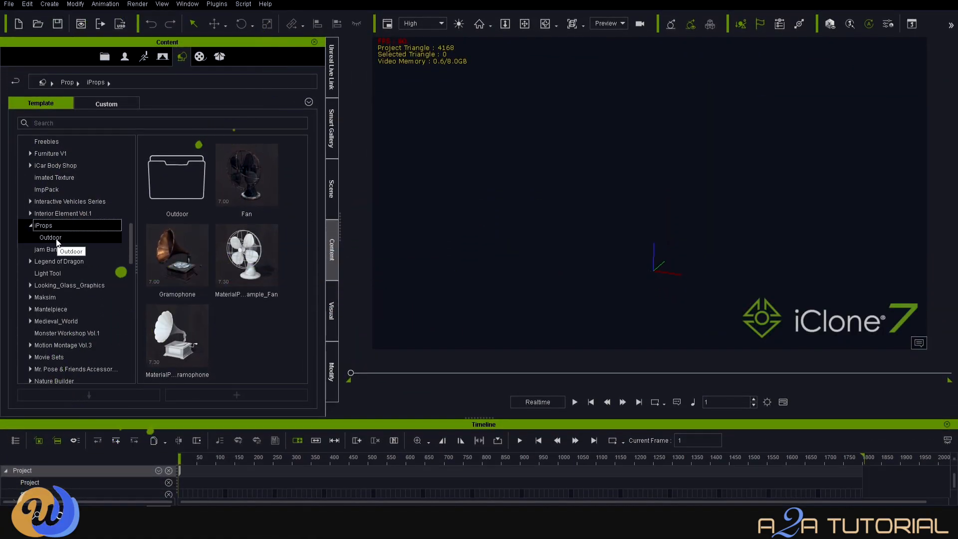
Browse Props > iProps > Outdoor and bring up the Bike prop's options
left_click(50, 238)
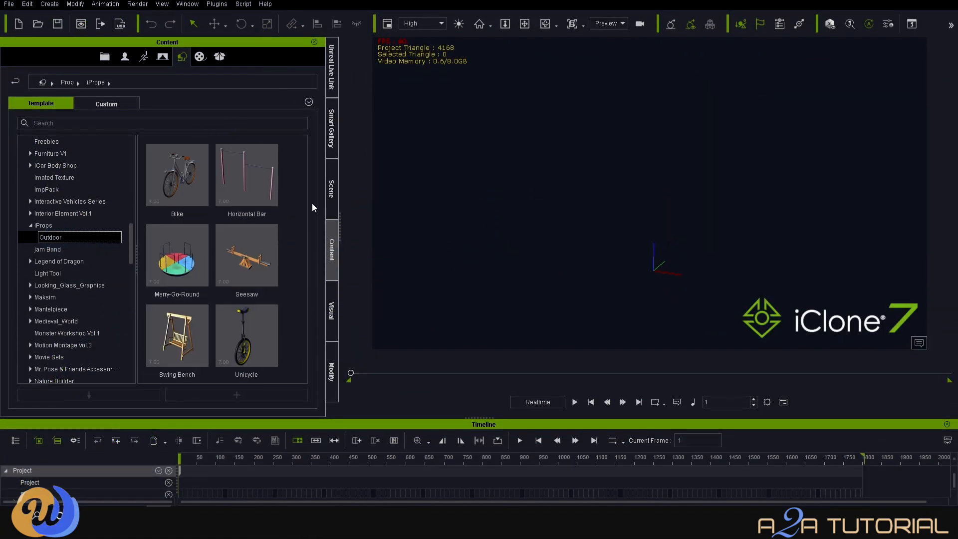
left_click(247, 255)
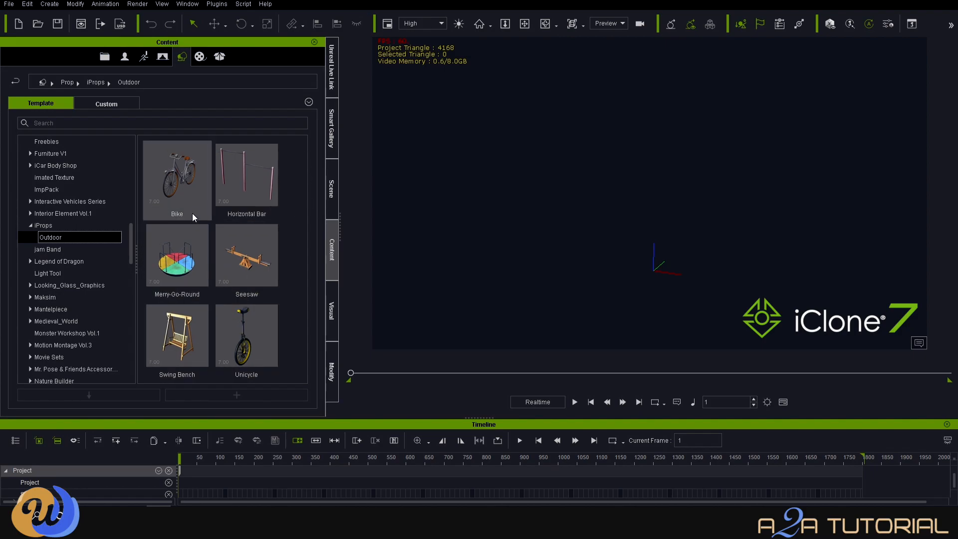
right_click(194, 210)
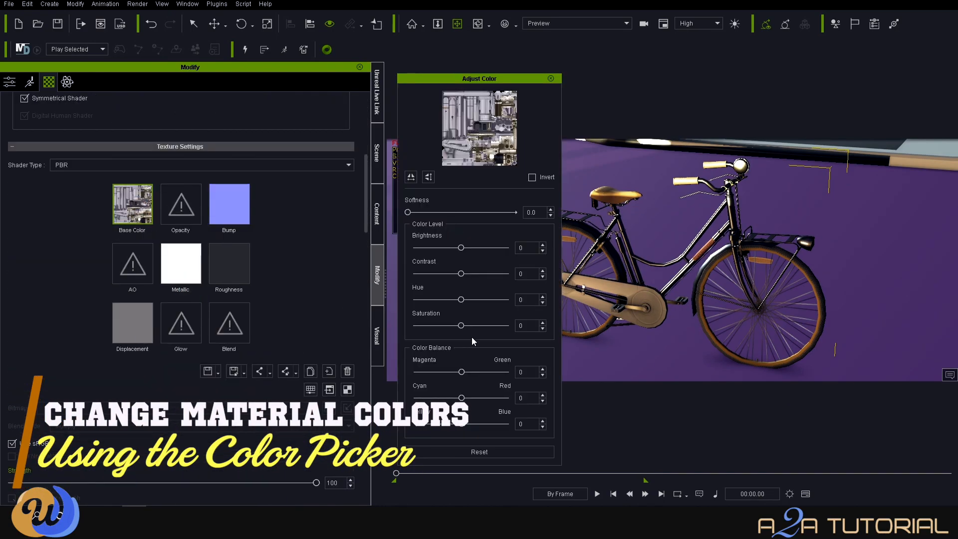
Drag the Hue slider on the bike's Base Color texture to 73
left_click_drag(461, 299, 495, 299)
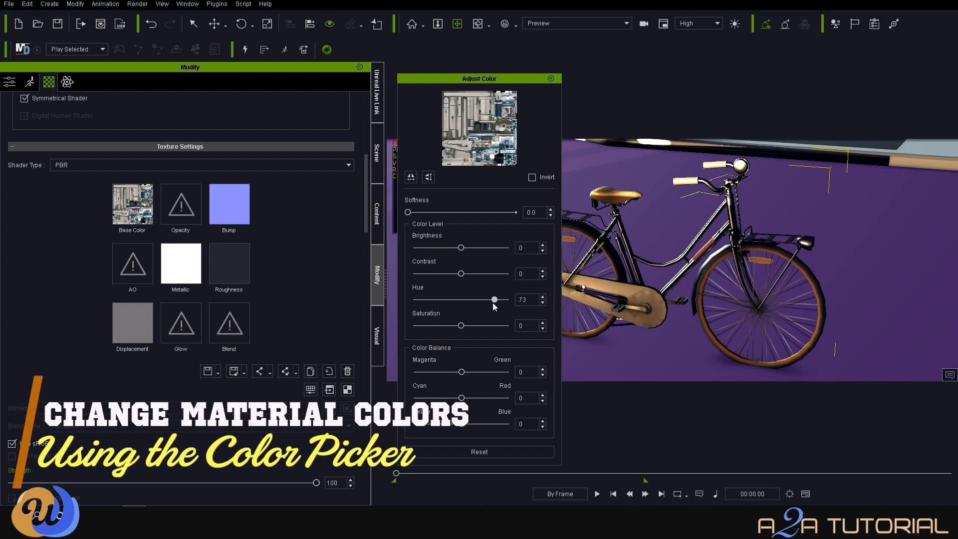
left_click_drag(461, 325, 490, 326)
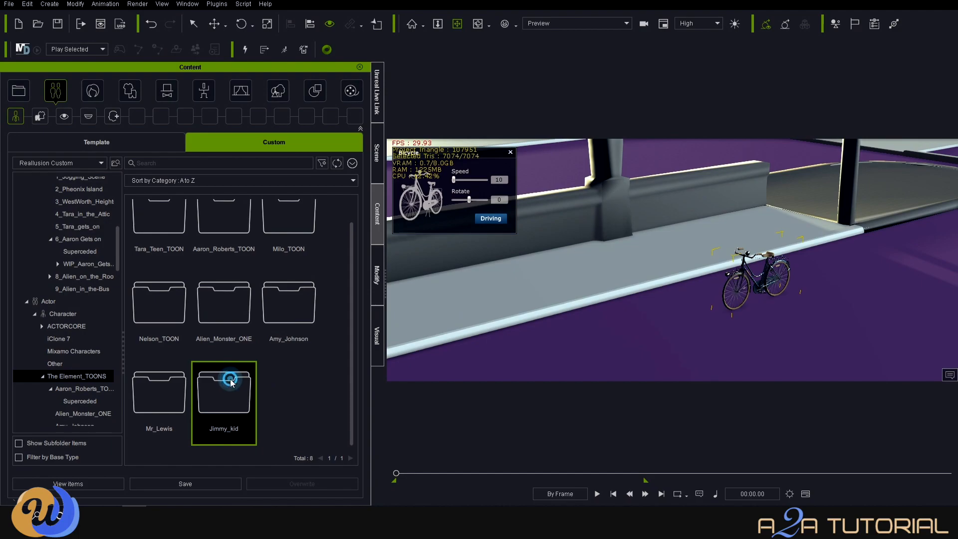
Bring Jimmy_Kid_Big from the Jimmy_kid folder into the viewport beside the bike and select him
double_click(224, 390)
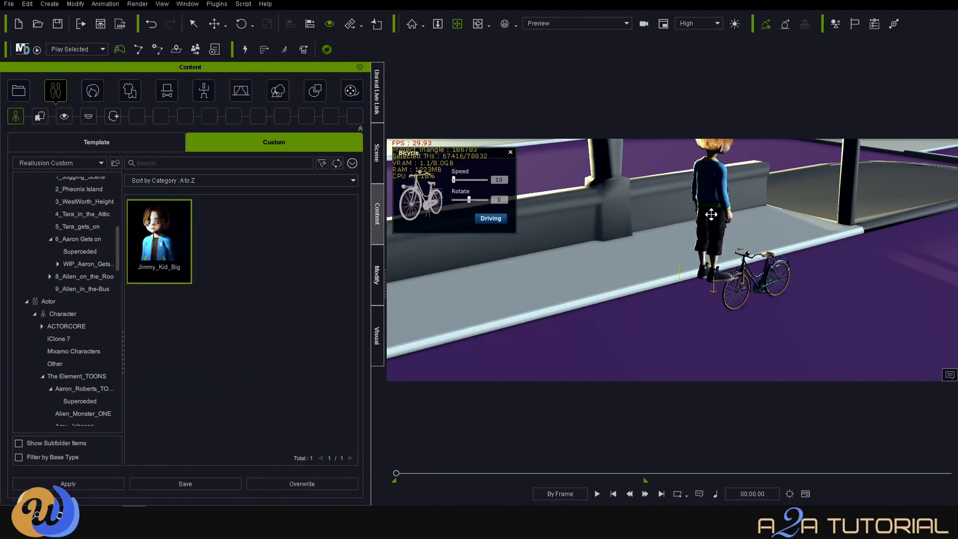
left_click(377, 155)
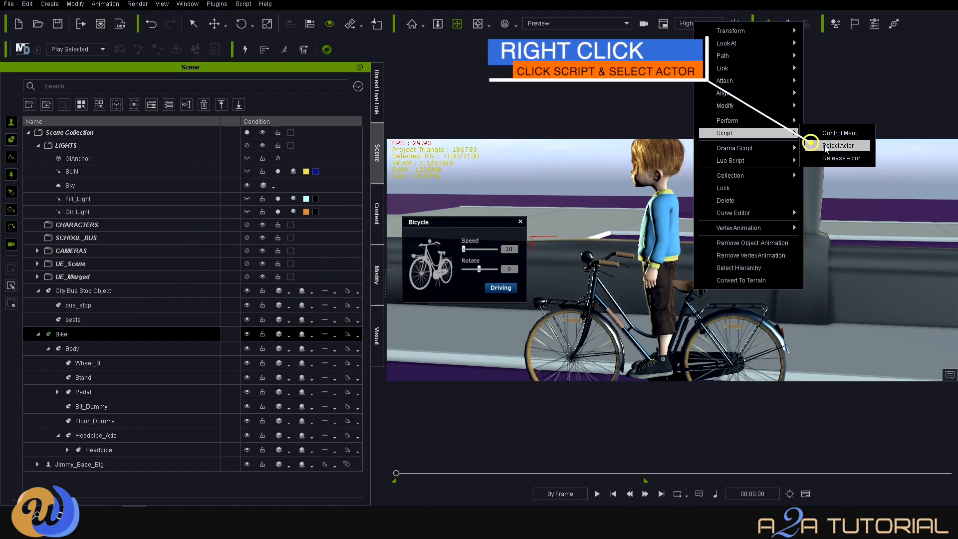
Pick Jimmy as the bike's actor so he sits on the bicycle
left_click(836, 146)
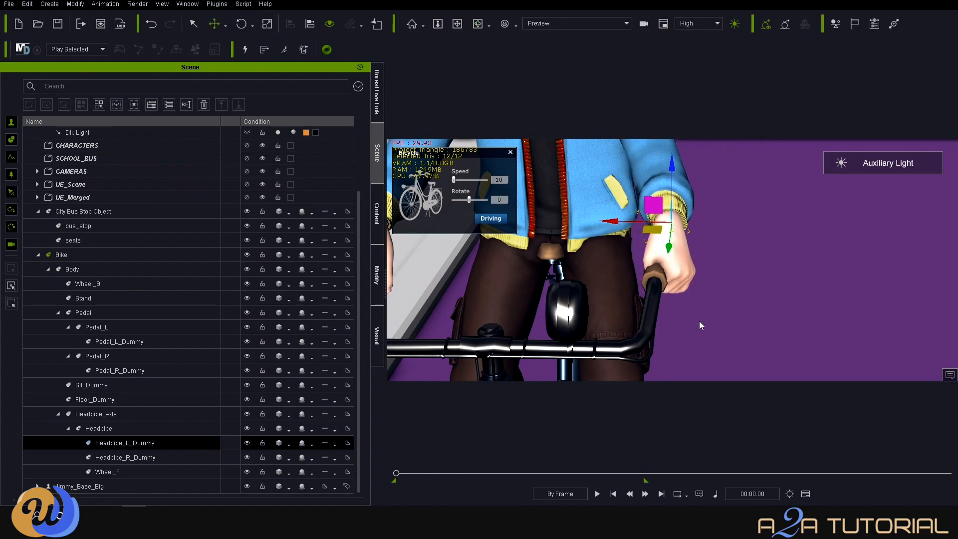
In Edit Motion Layer, rotate Jimmy's hand onto the handlebar and curl his fingers around the grip
left_click(240, 24)
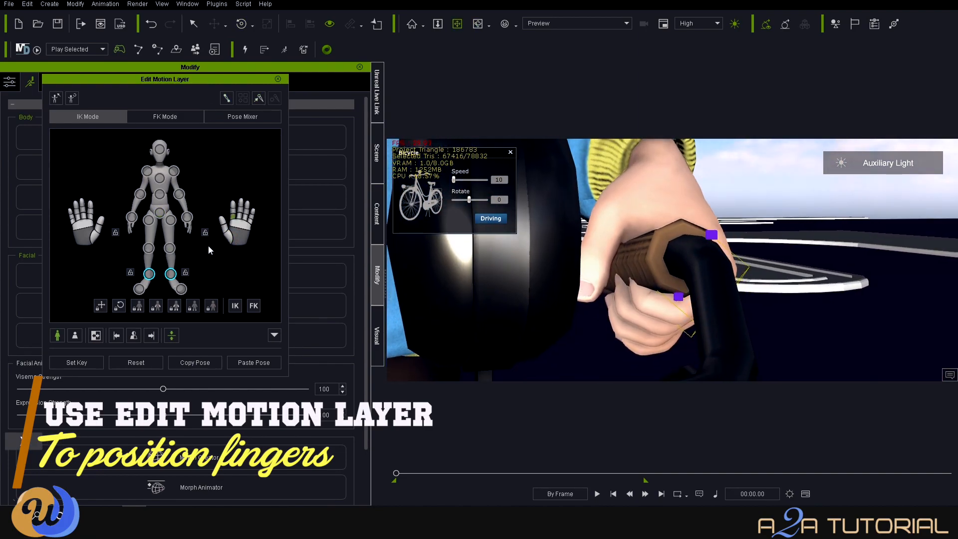
left_click(679, 296)
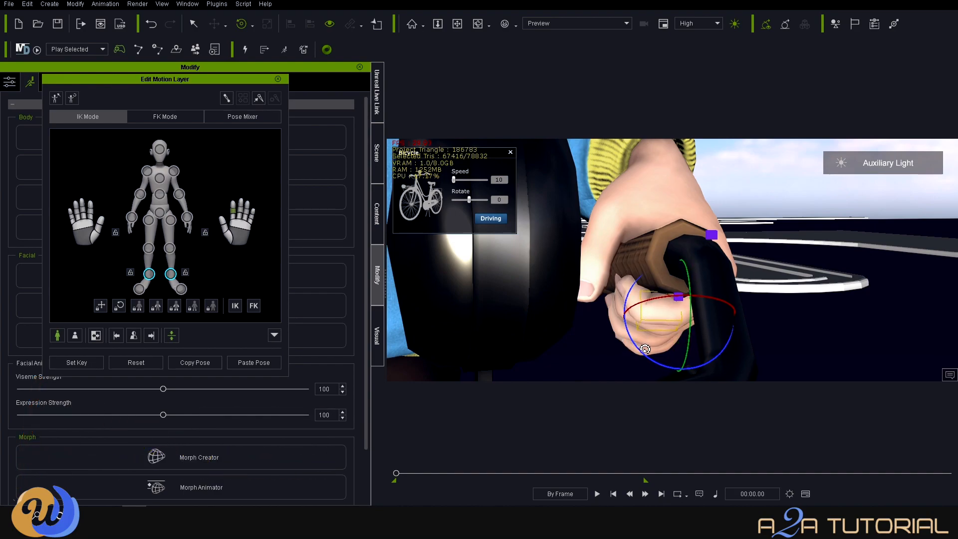
left_click_drag(645, 350, 654, 313)
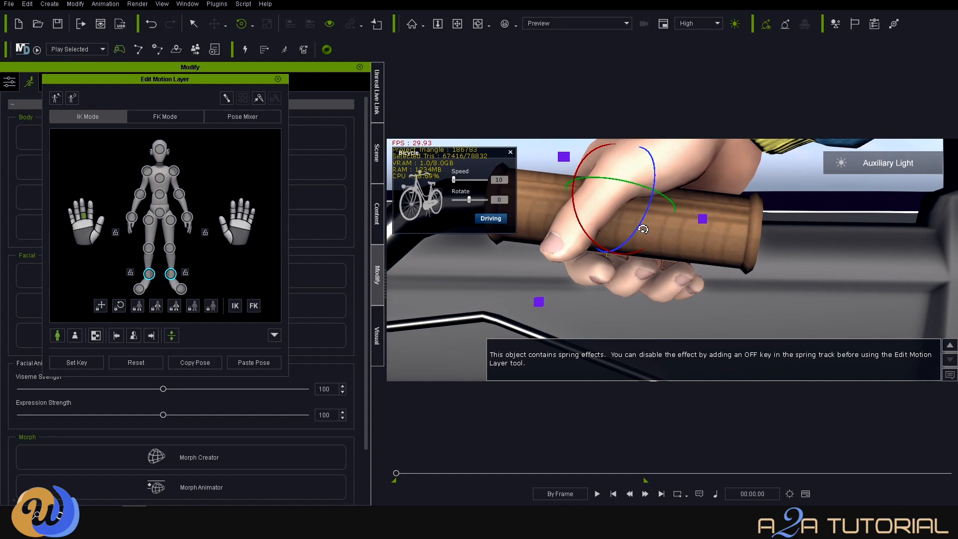
left_click_drag(644, 229, 706, 276)
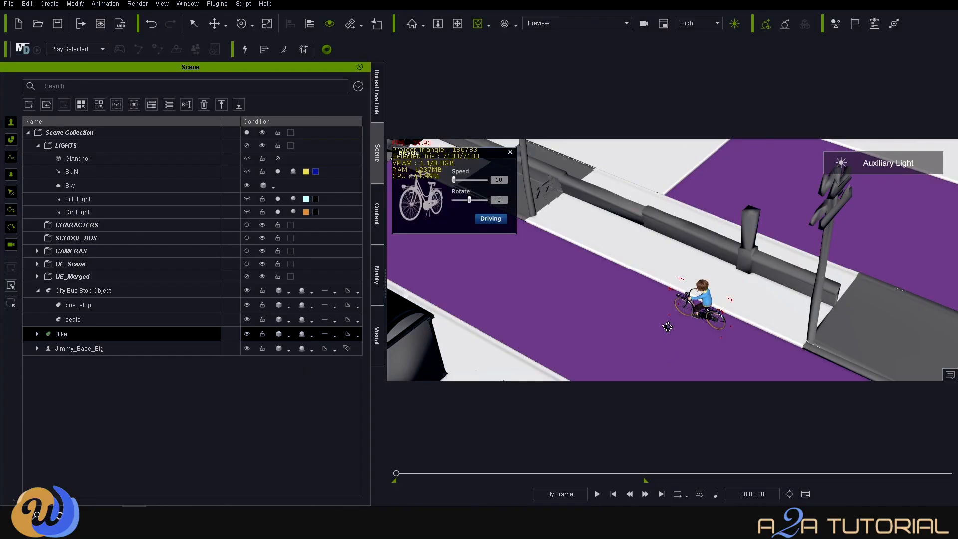
Start driving the bike with the keyboard and raise the Bicycle panel's Speed slider
key("g")
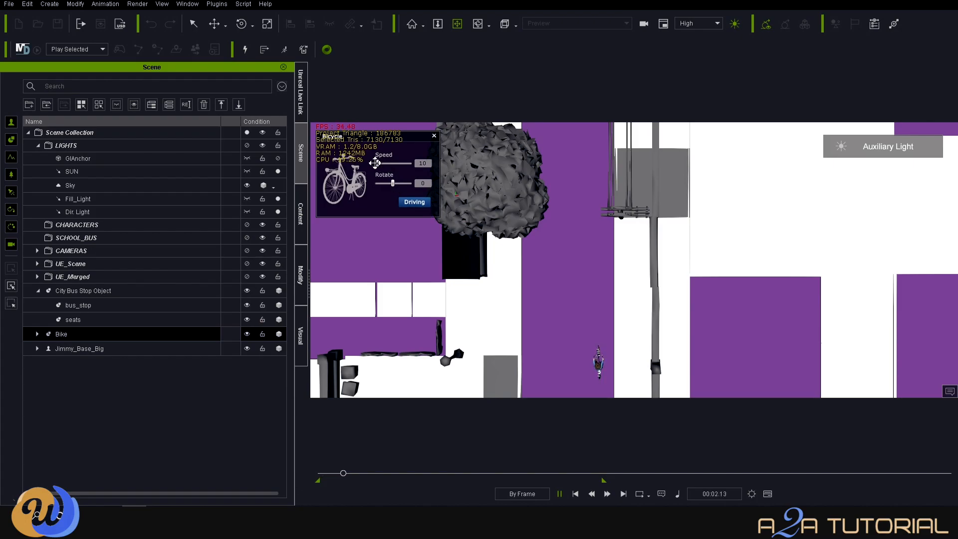
left_click_drag(388, 163, 410, 162)
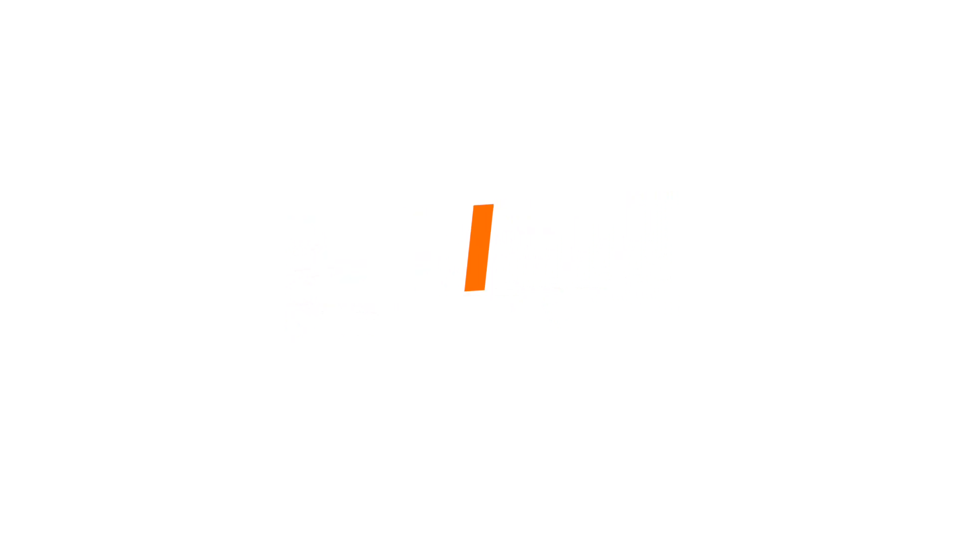
Create a Linear Camera, Follow_CAM, and attach it to the bike's Body via Pick Parent
left_click(46, 4)
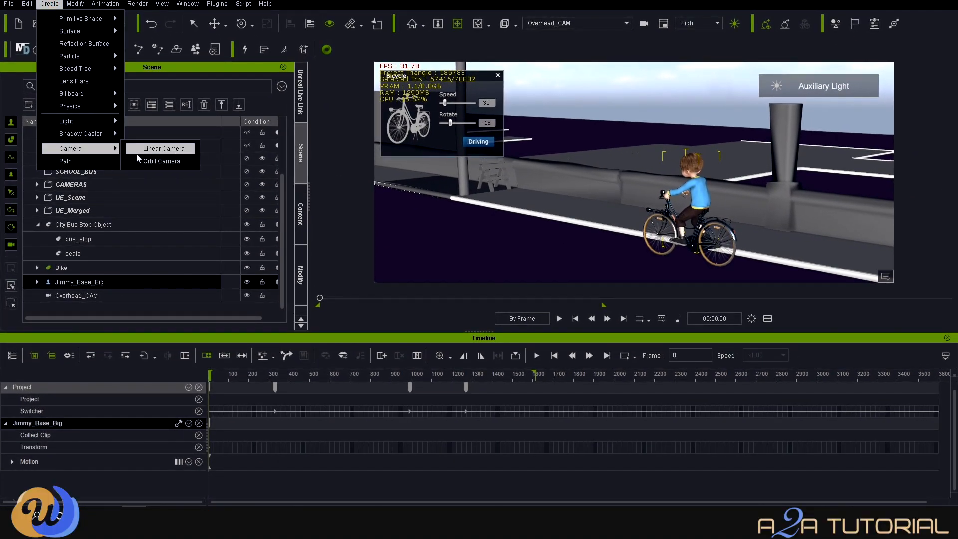
left_click(160, 147)
type("Follow_CAM")
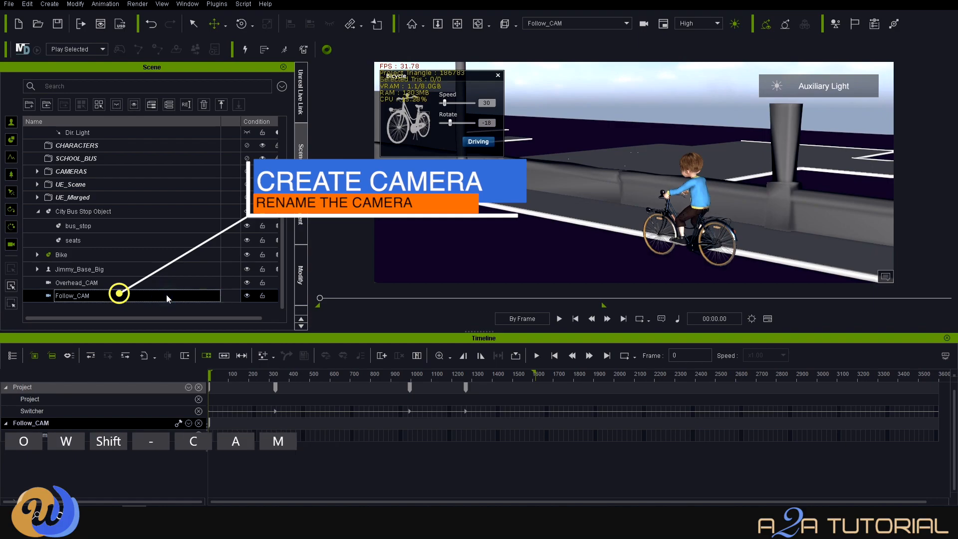
left_click(301, 272)
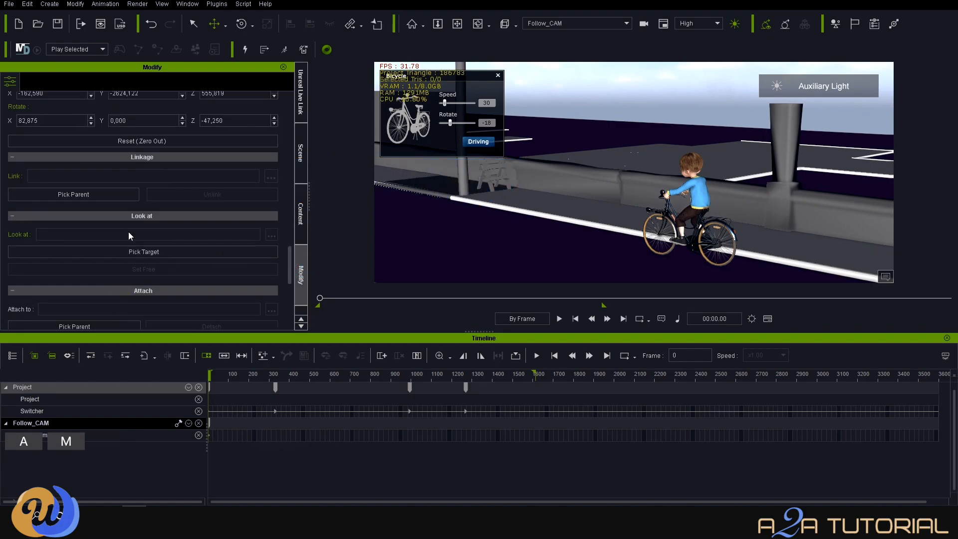
left_click(74, 296)
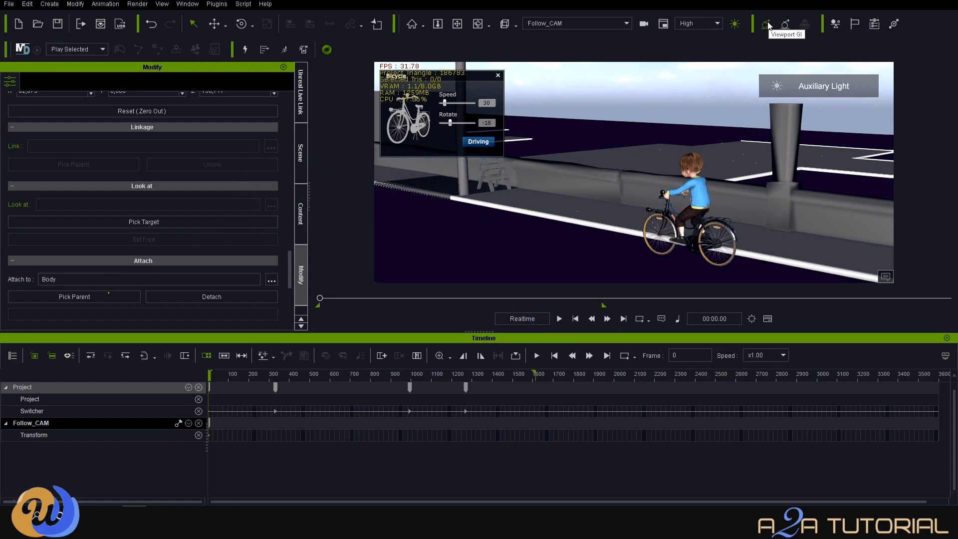
Play back the recorded bicycle ride at normal speed
left_click(559, 319)
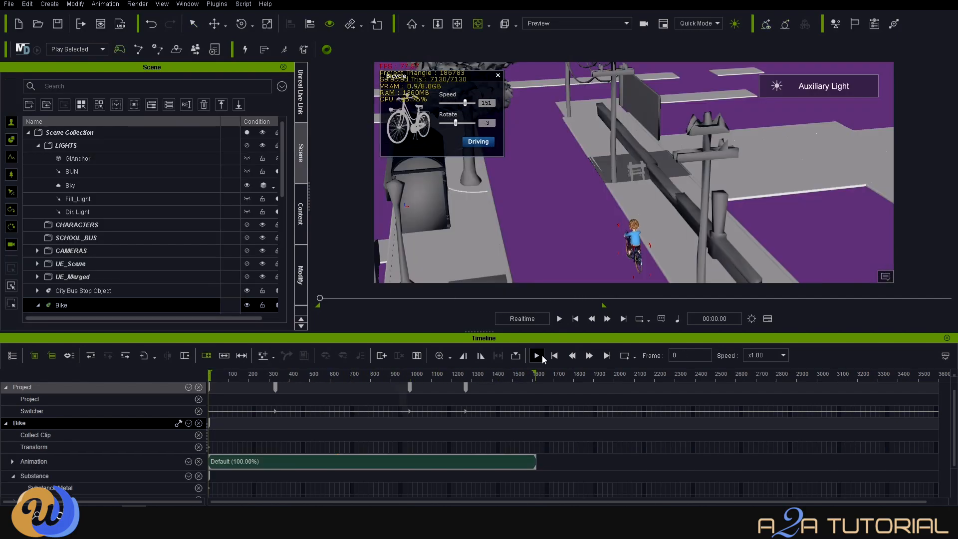
left_click(536, 355)
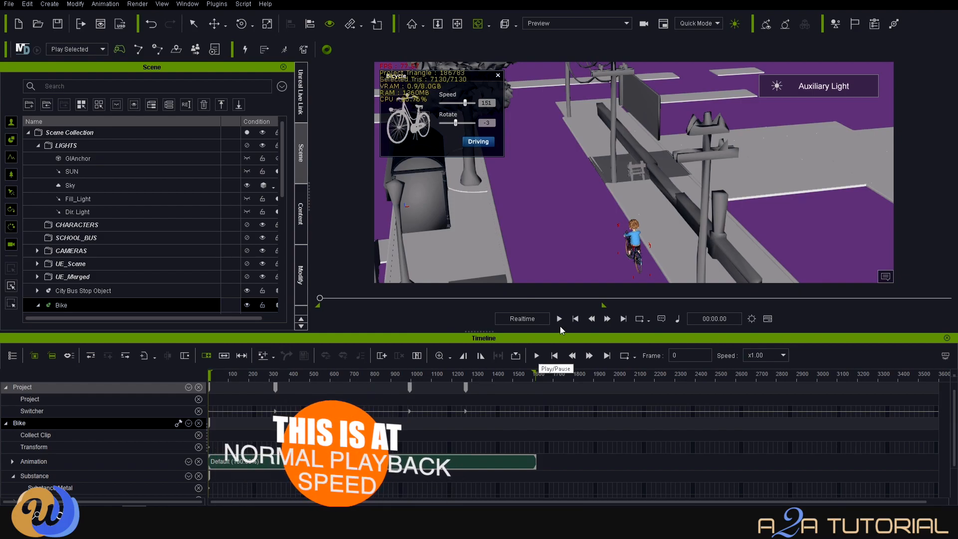
left_click(559, 318)
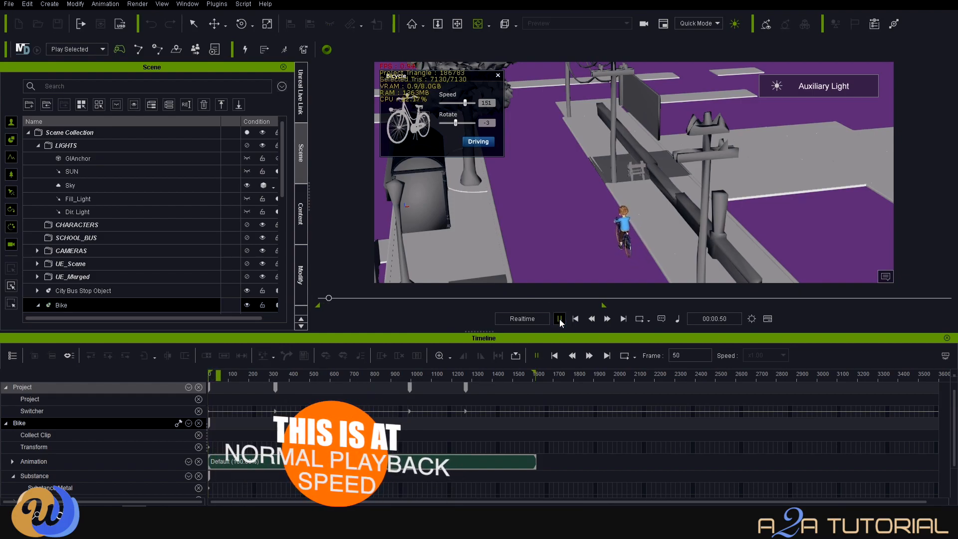